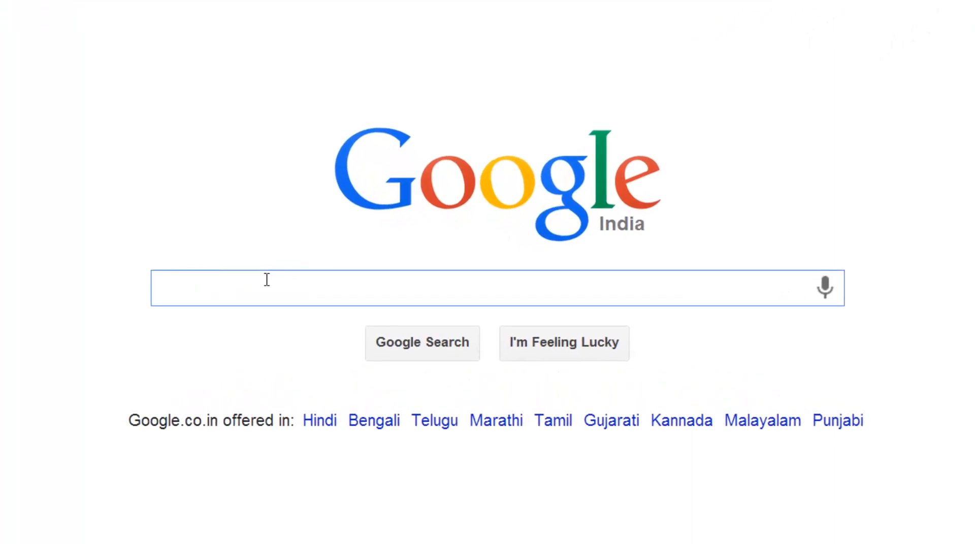
Step: Search Google for 'tcs careers', reach the TCS Careers site and start Create Your Profile (For New Users)
type("tcs c")
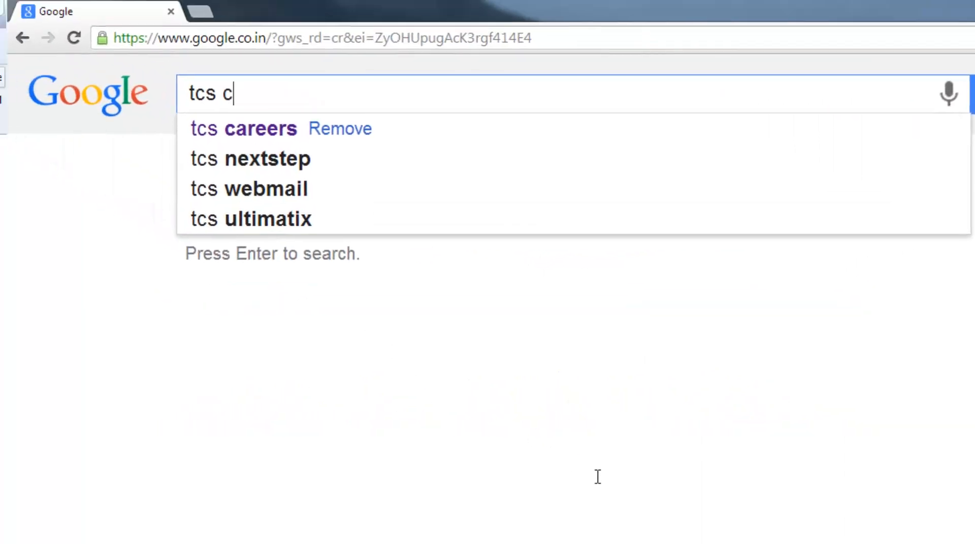
left_click(243, 129)
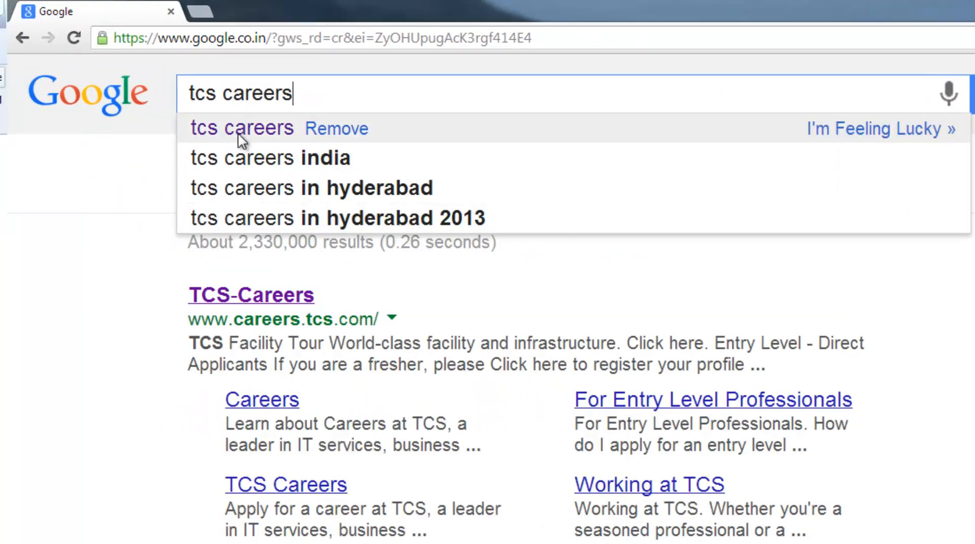
left_click(251, 294)
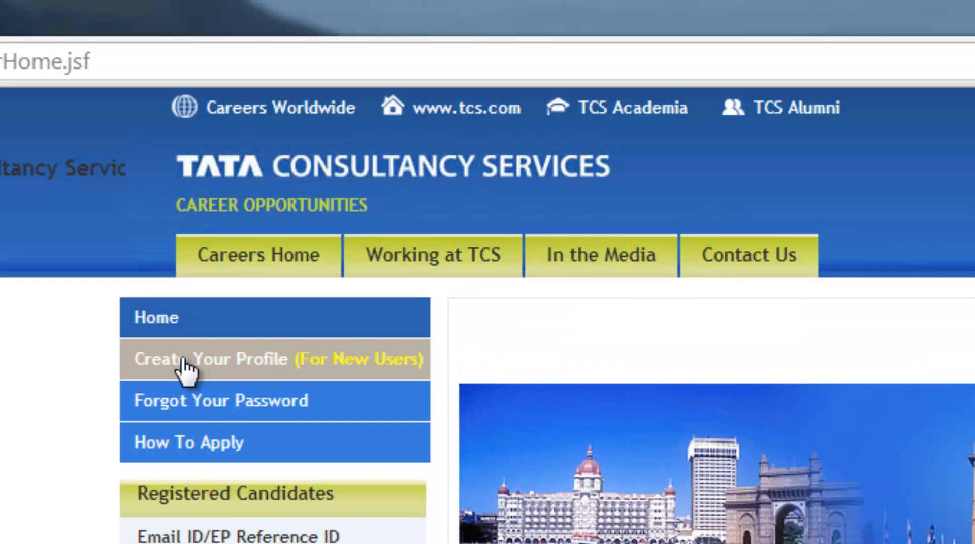
left_click(210, 358)
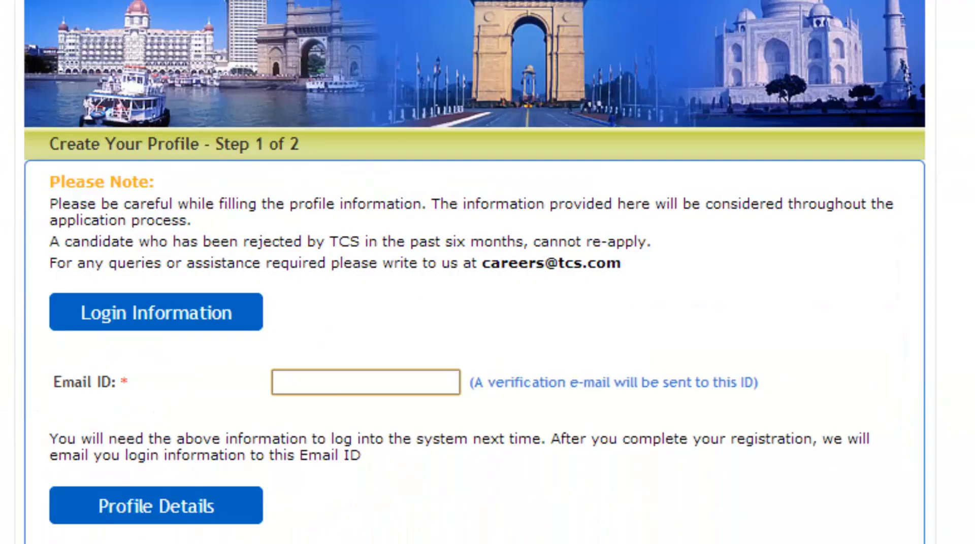
scroll("down", 3)
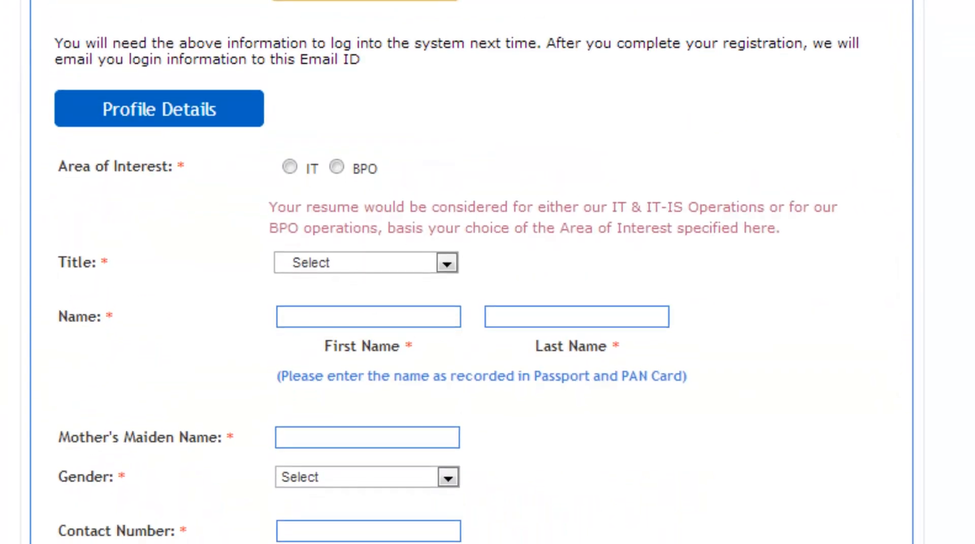
scroll("down", 3)
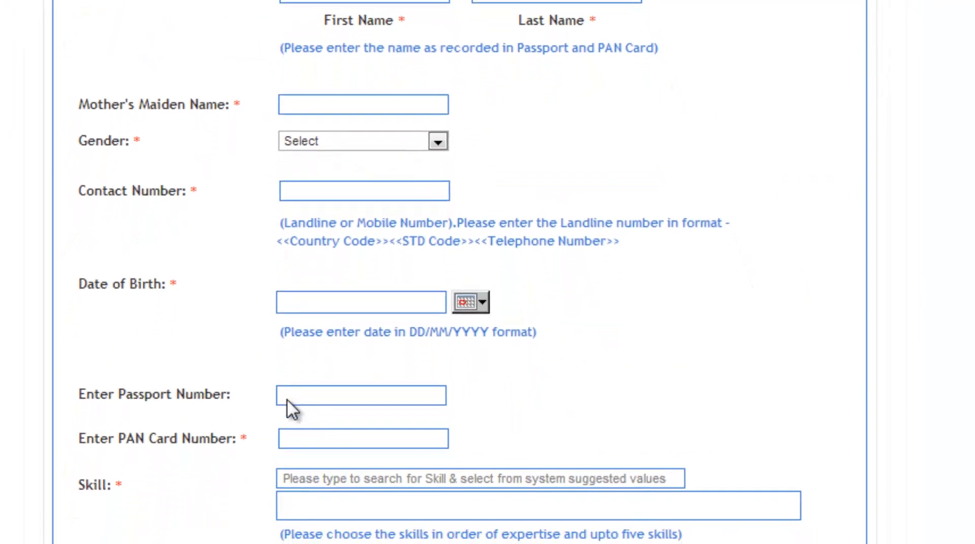
scroll("down", 3)
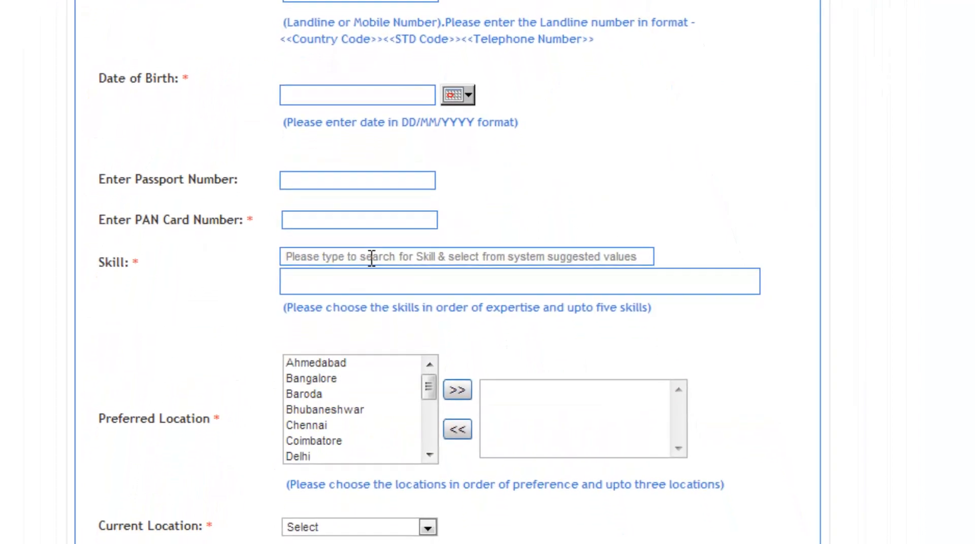
scroll("down", 3)
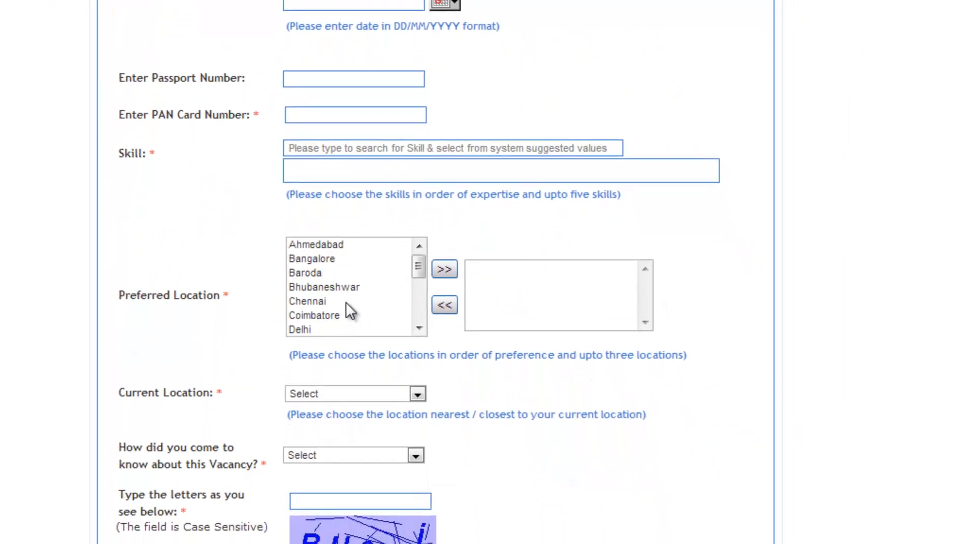
scroll("down", 3)
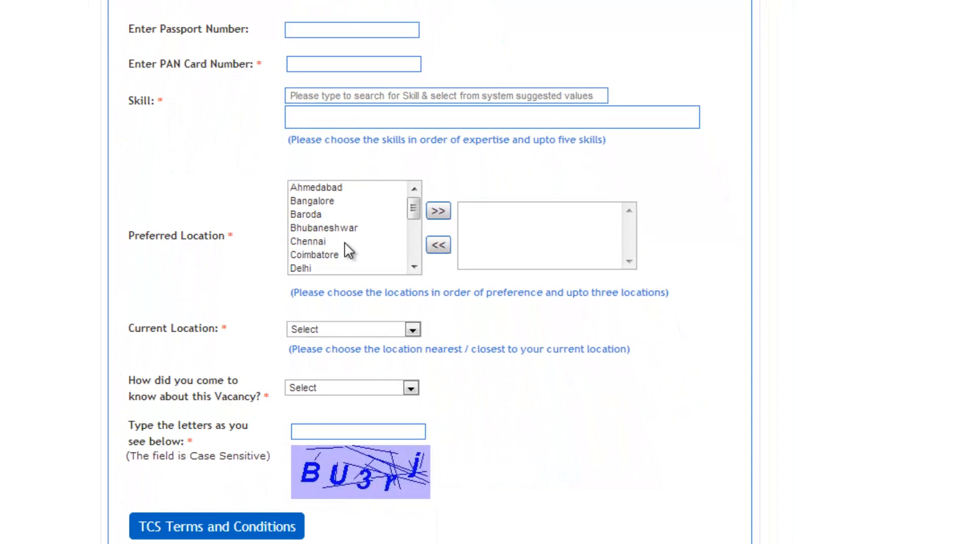
mouse_move(477, 399)
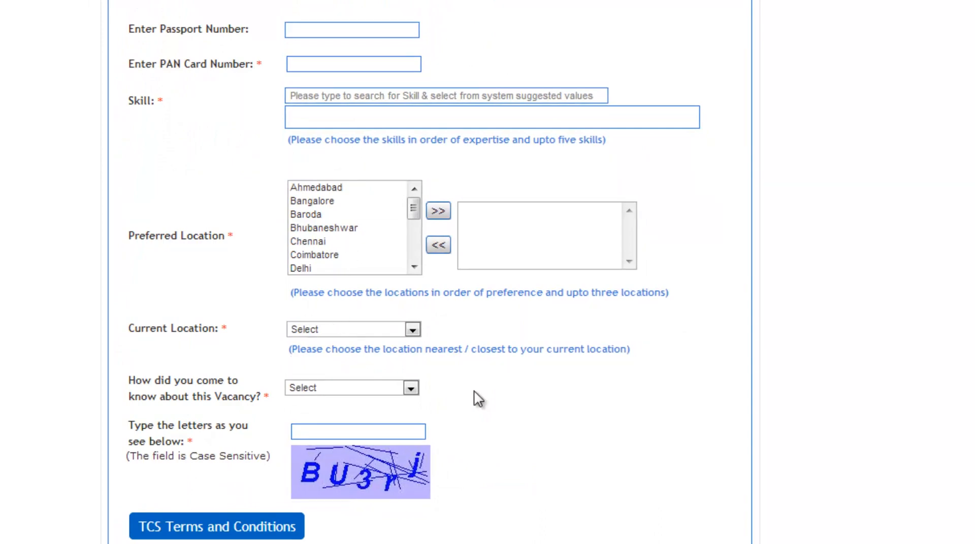
scroll("down", 3)
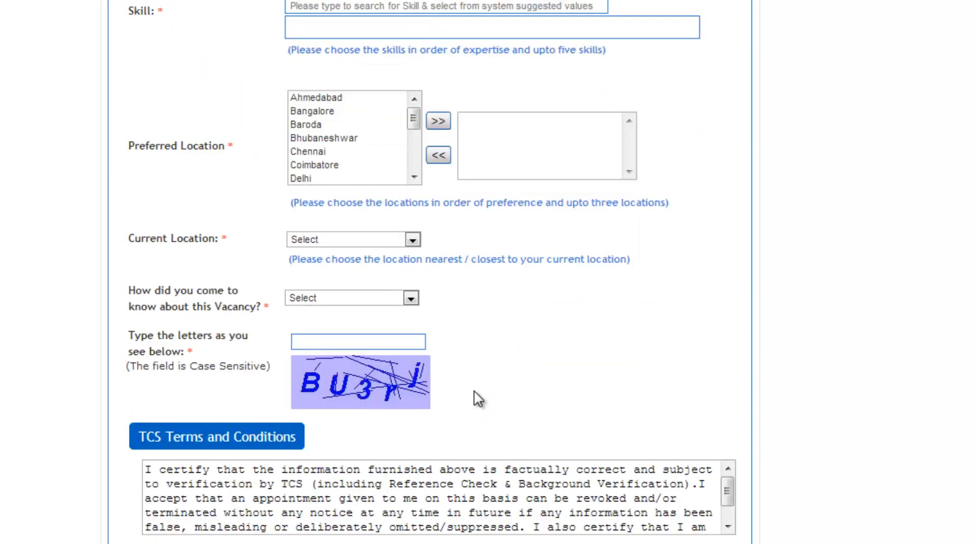
scroll("down", 3)
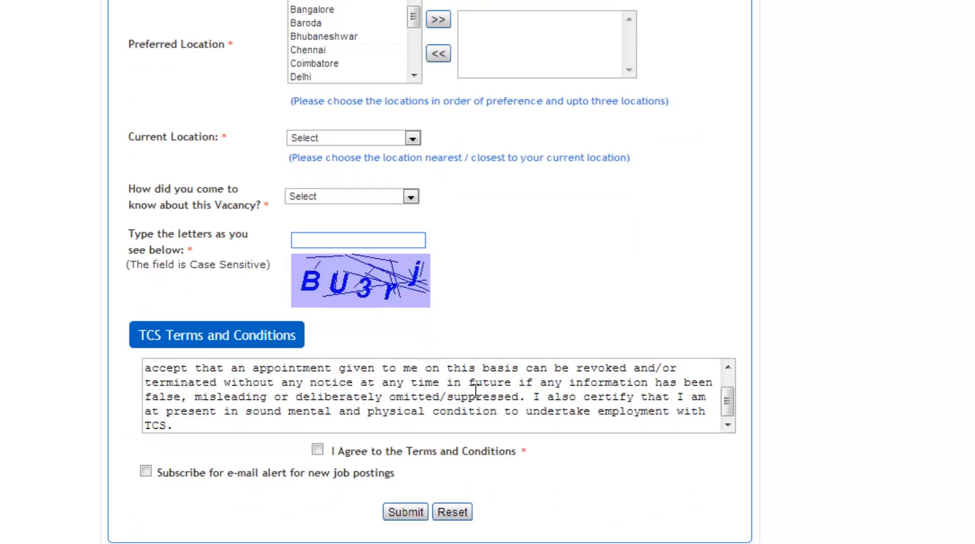
mouse_move(139, 488)
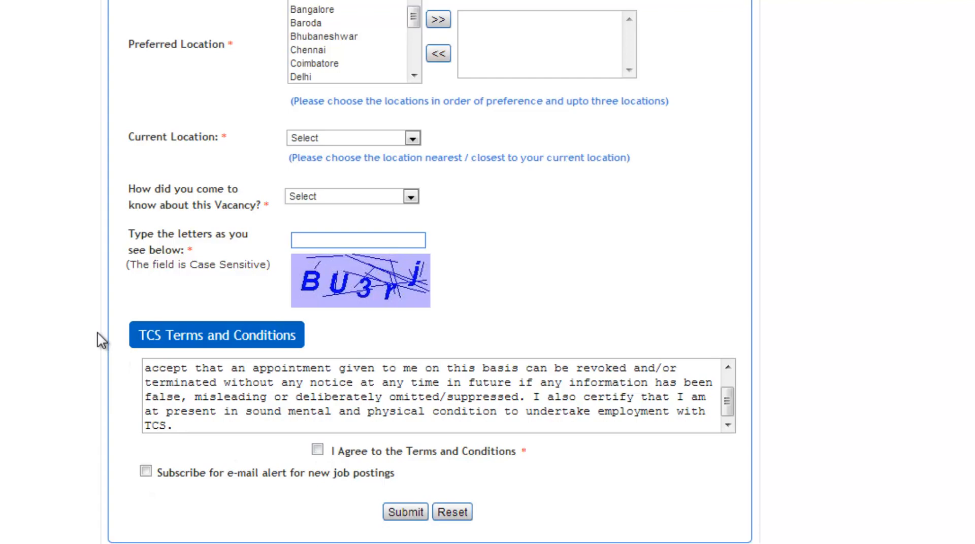
scroll("up", 3)
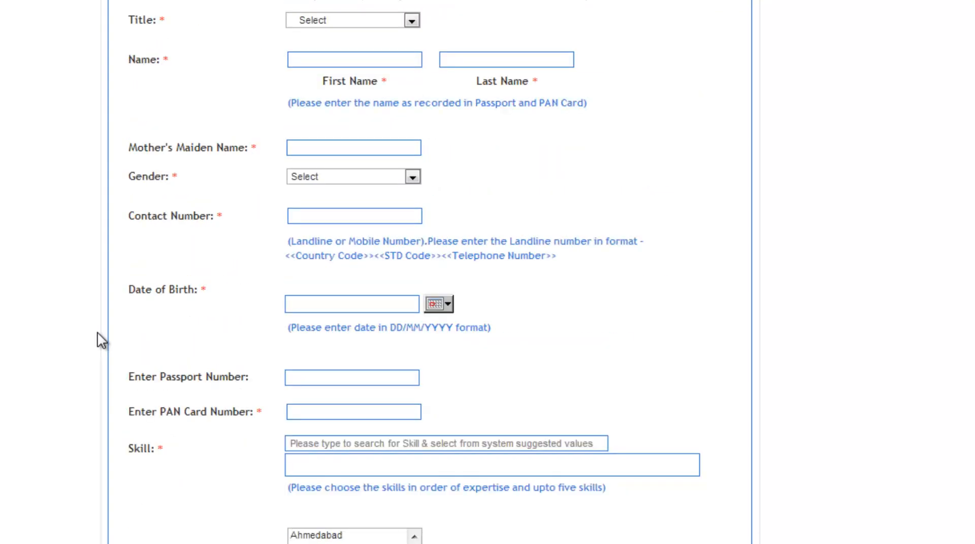
scroll("down", 3)
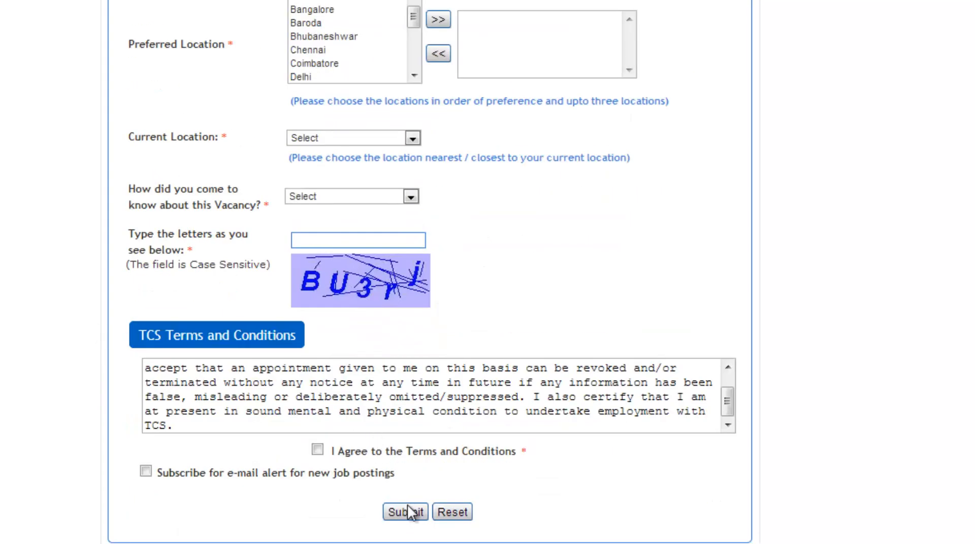
left_click(405, 512)
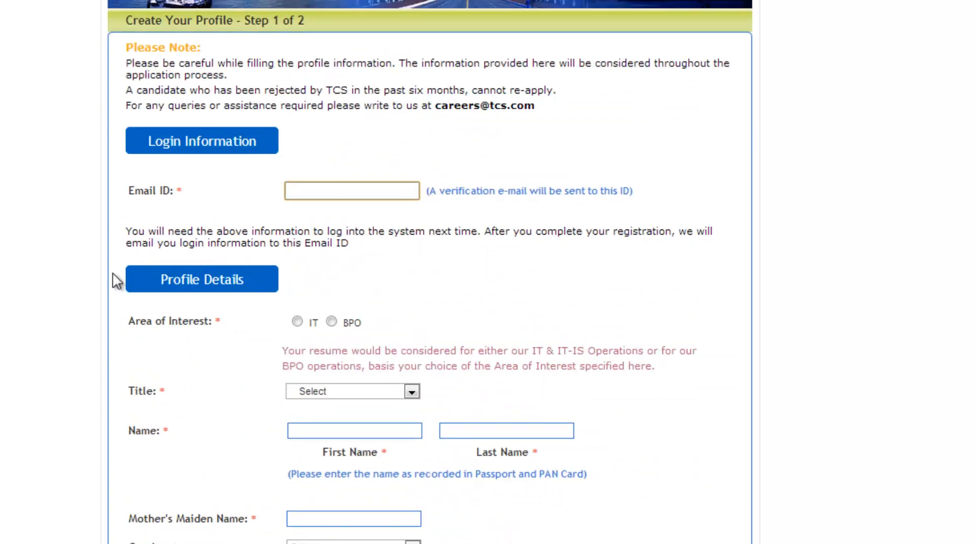
left_click(351, 191)
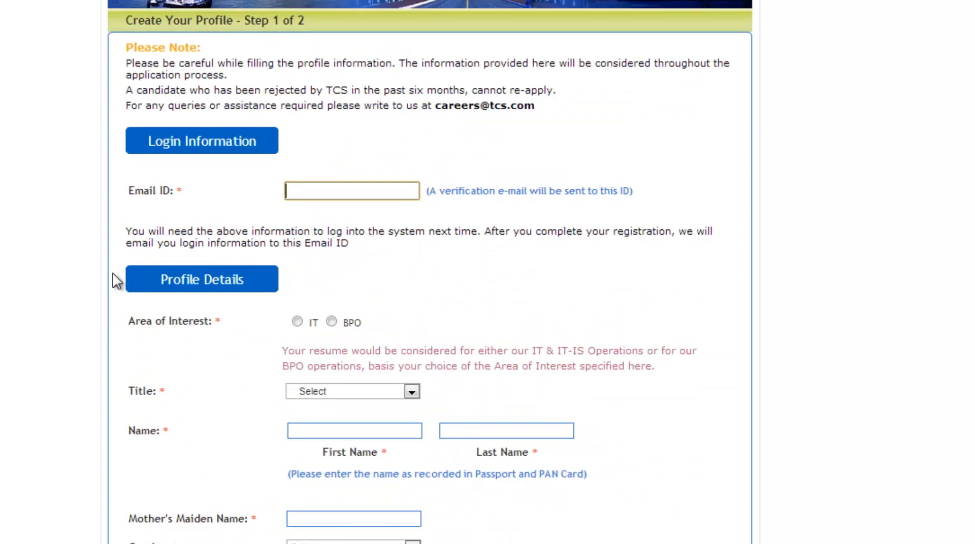